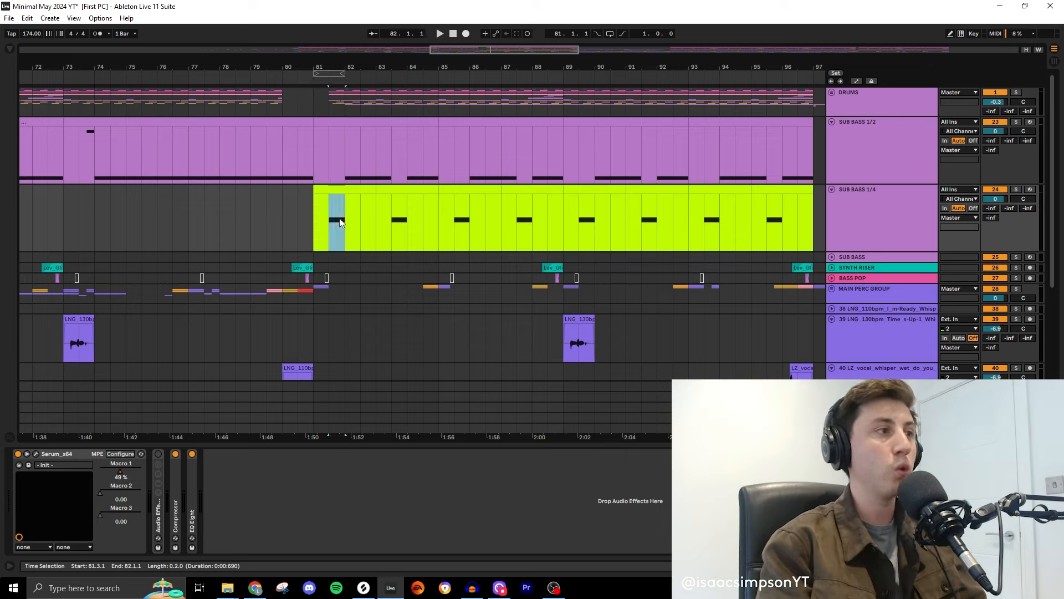
Step: Load Reverb from the browser's Audio Effects onto the Intro Main Percs track
left_click_drag(337, 221, 390, 201)
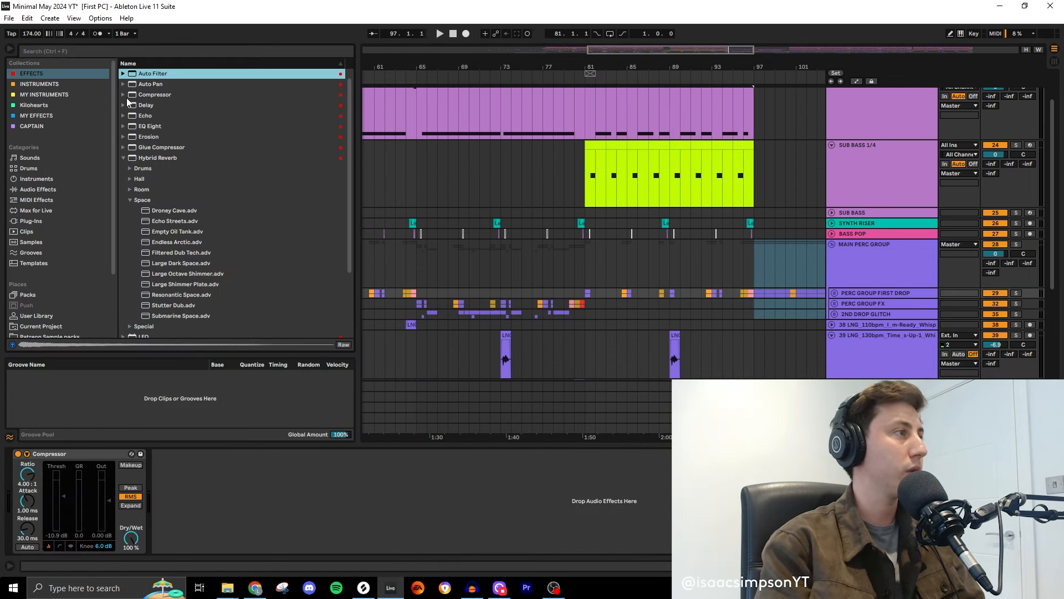
scroll("down", 3)
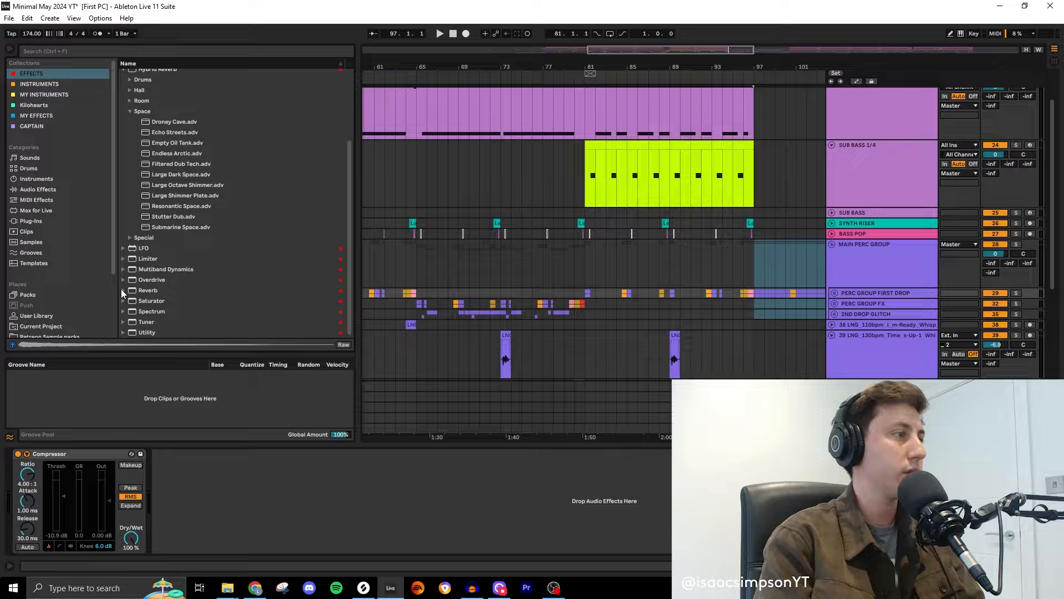
double_click(148, 290)
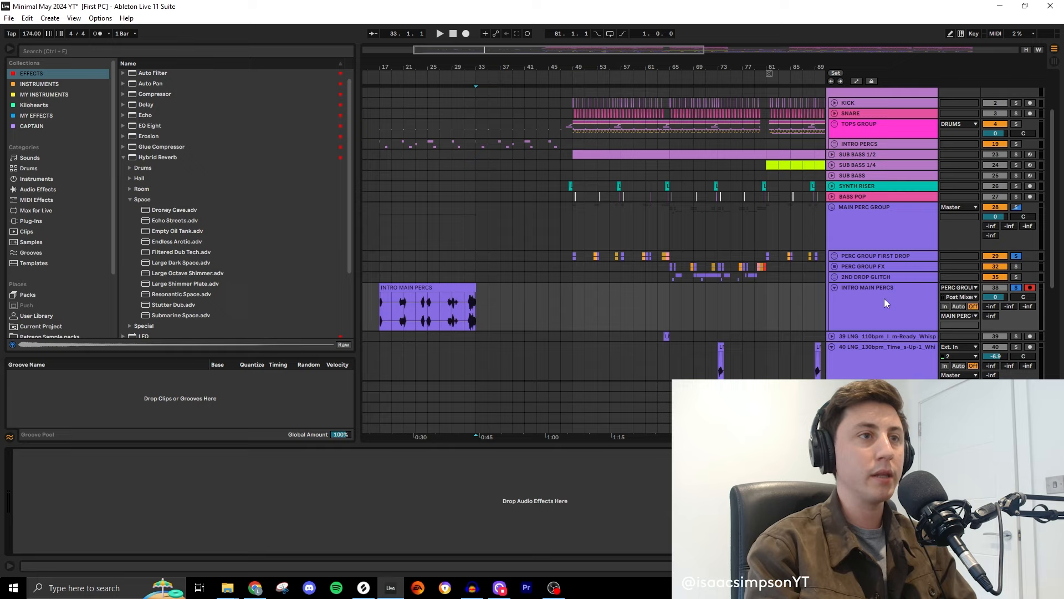
mouse_move(172, 253)
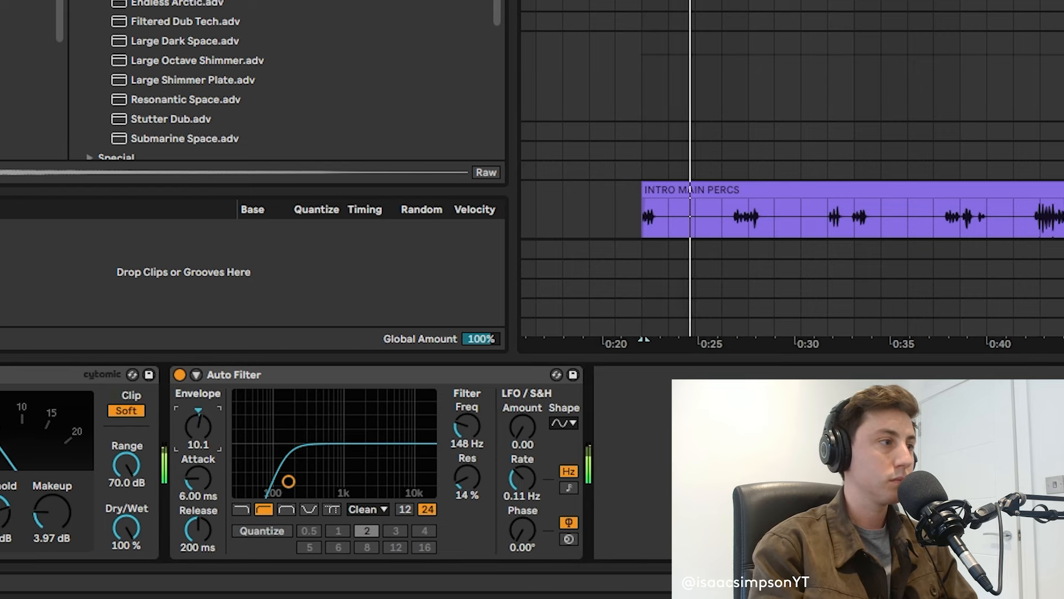
Step: Show the Auto Filter's Freq cutoff automation lane in the arrangement
right_click(467, 428)
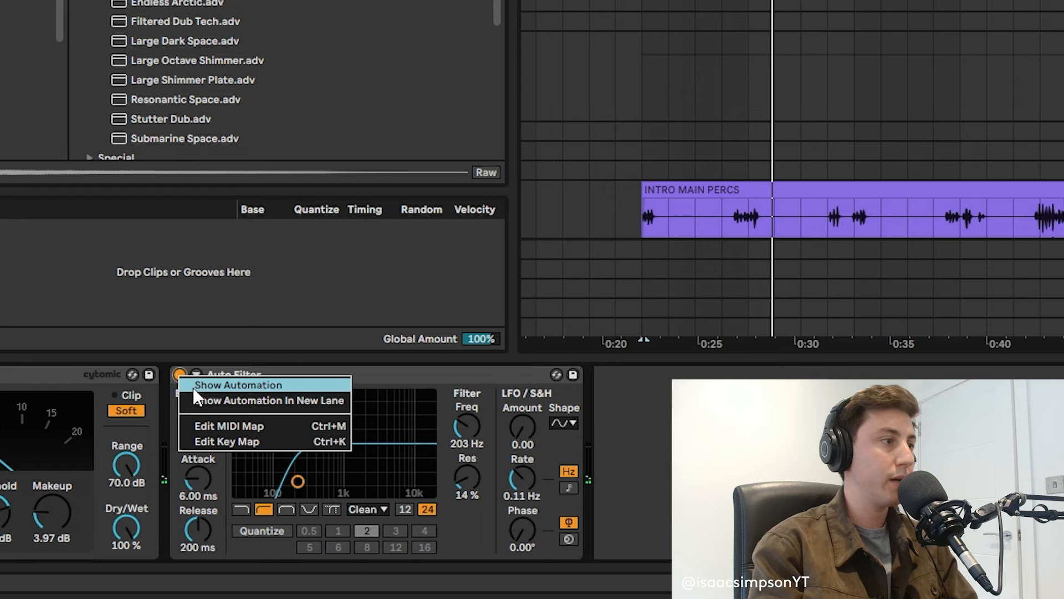
left_click(238, 385)
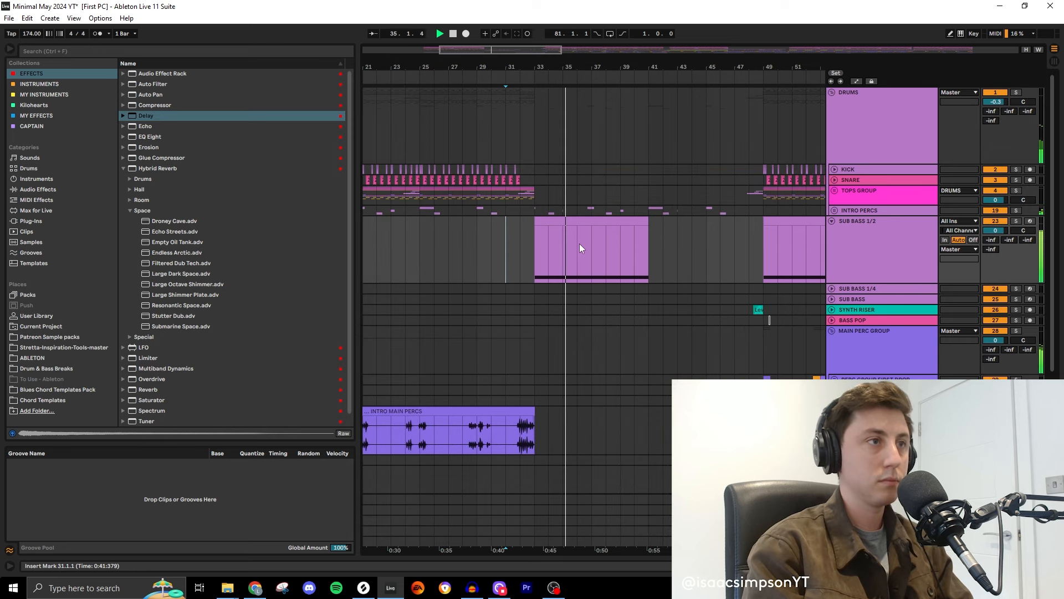
Step: Select the first ESM whisper ghost breath clip for the new FX track at bar 33
scroll("down", 3)
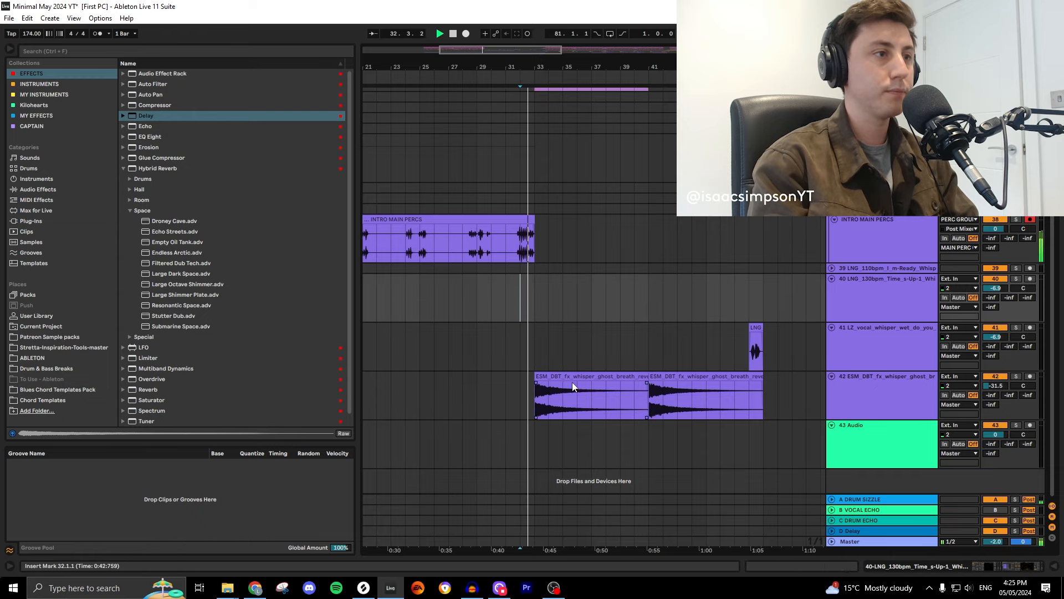
left_click(591, 376)
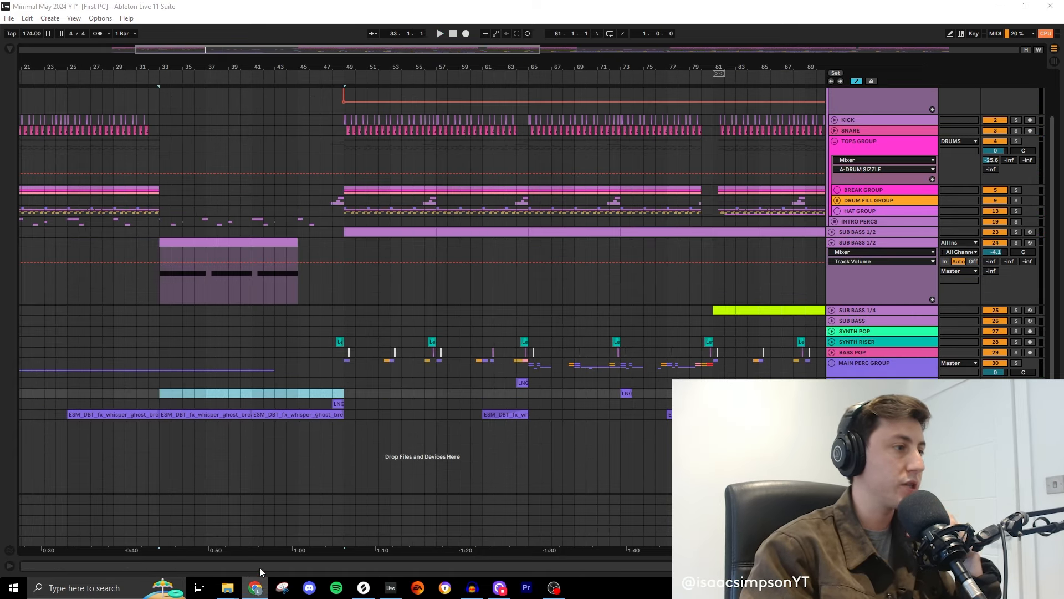
Step: Unfold the d-day_flash speech vocal track and reveal its Spectral Resonator and Echo chain
left_click(255, 588)
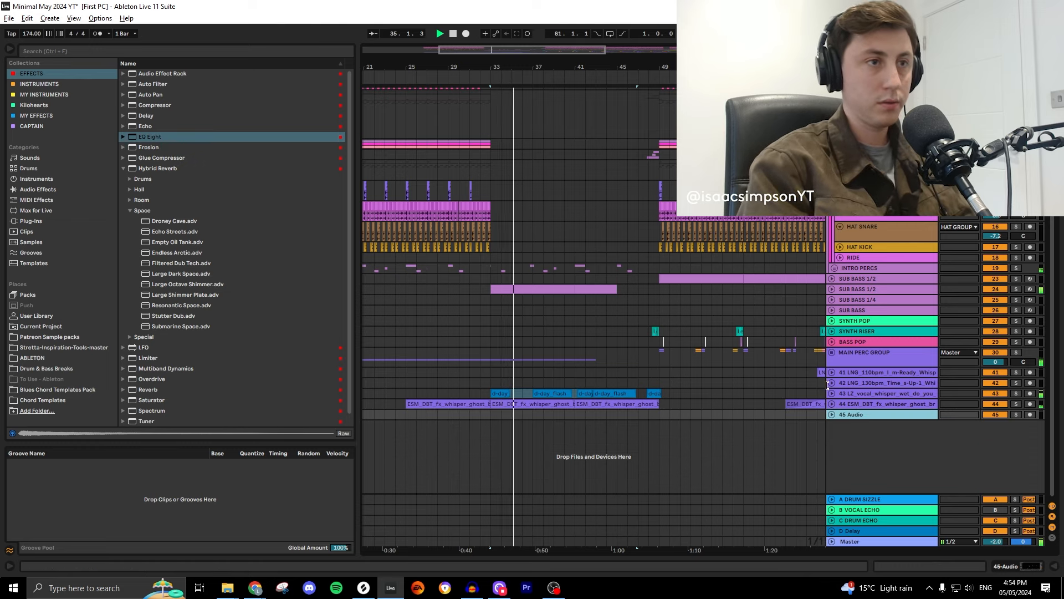
left_click(830, 393)
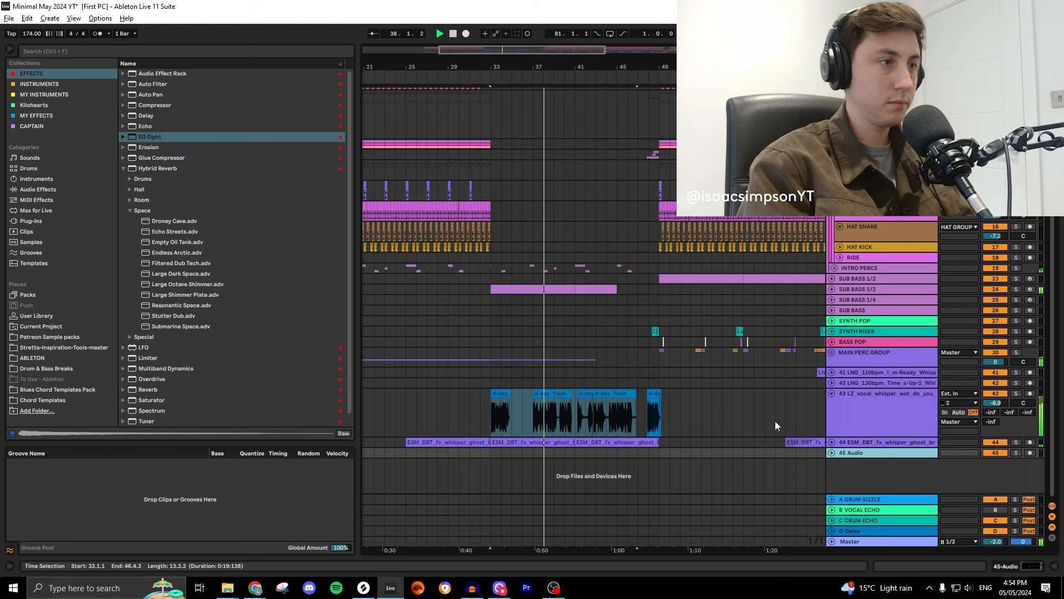
left_click(883, 393)
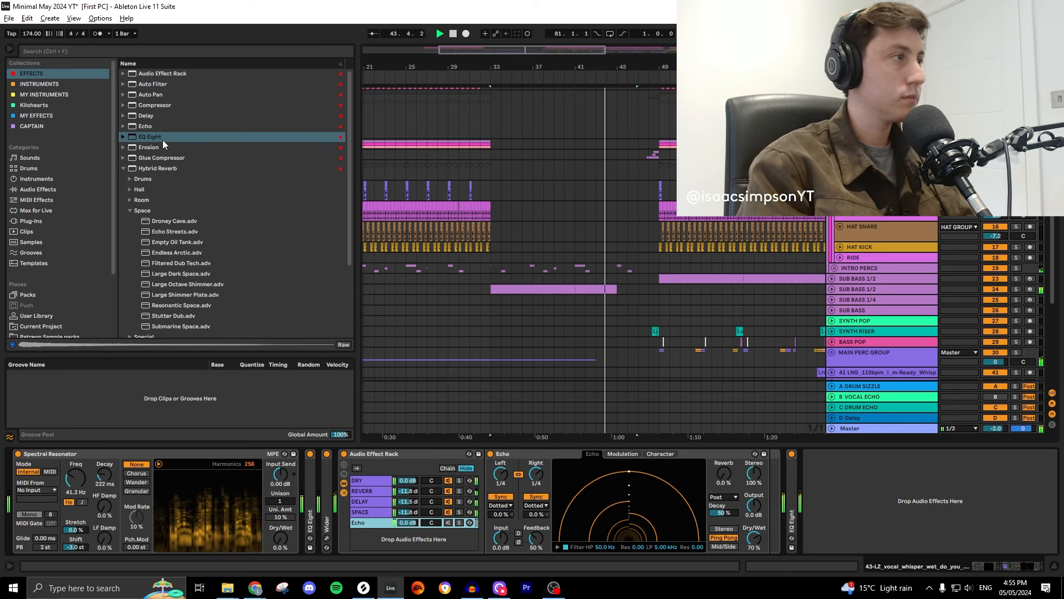
Step: Add EQ Eight to the speech vocal chain and set Spectral Resonator to Granular mode
double_click(149, 136)
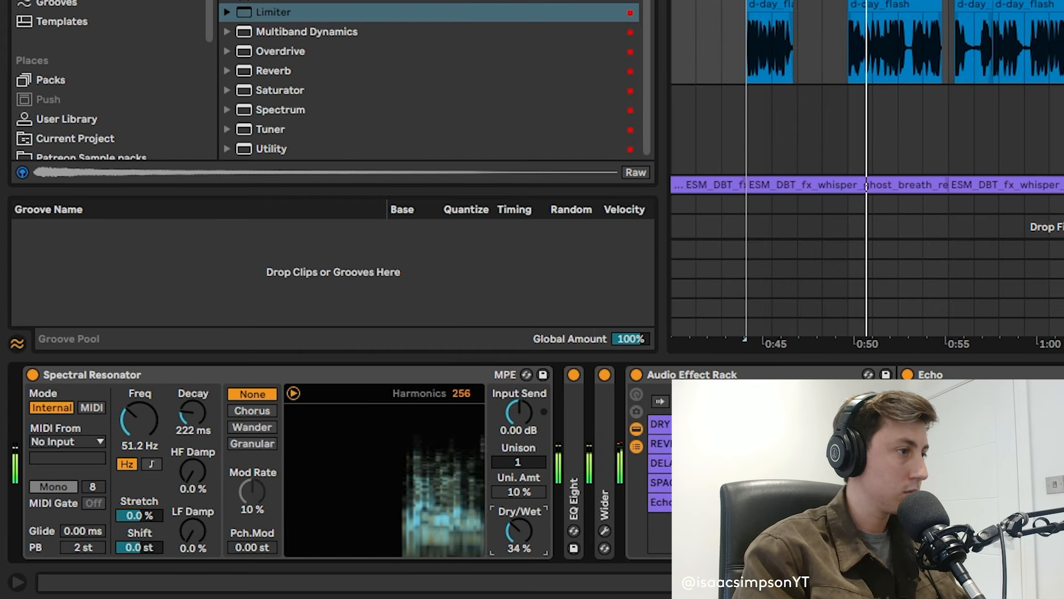
left_click(252, 444)
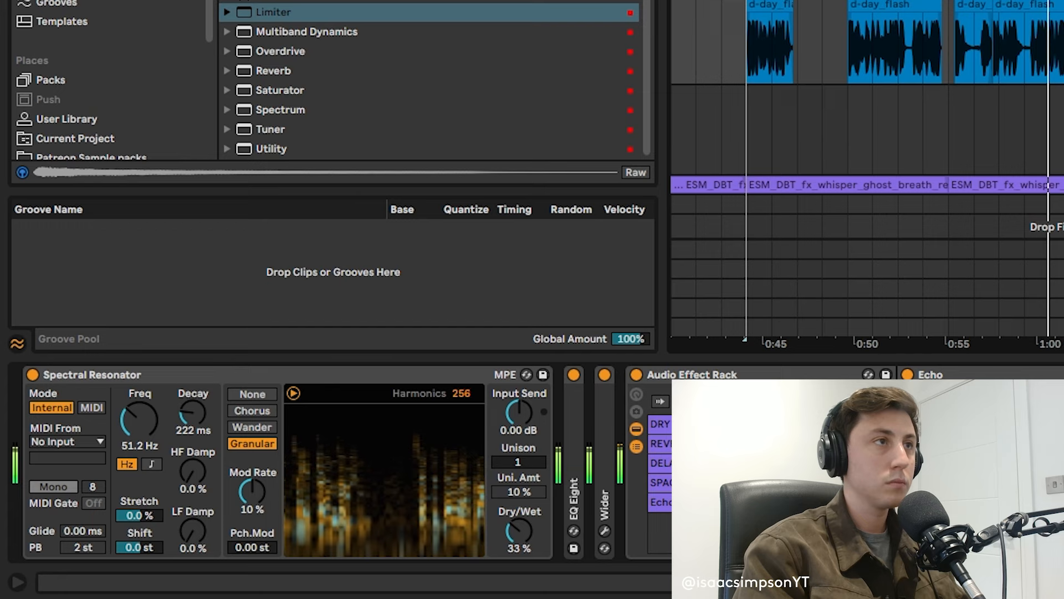